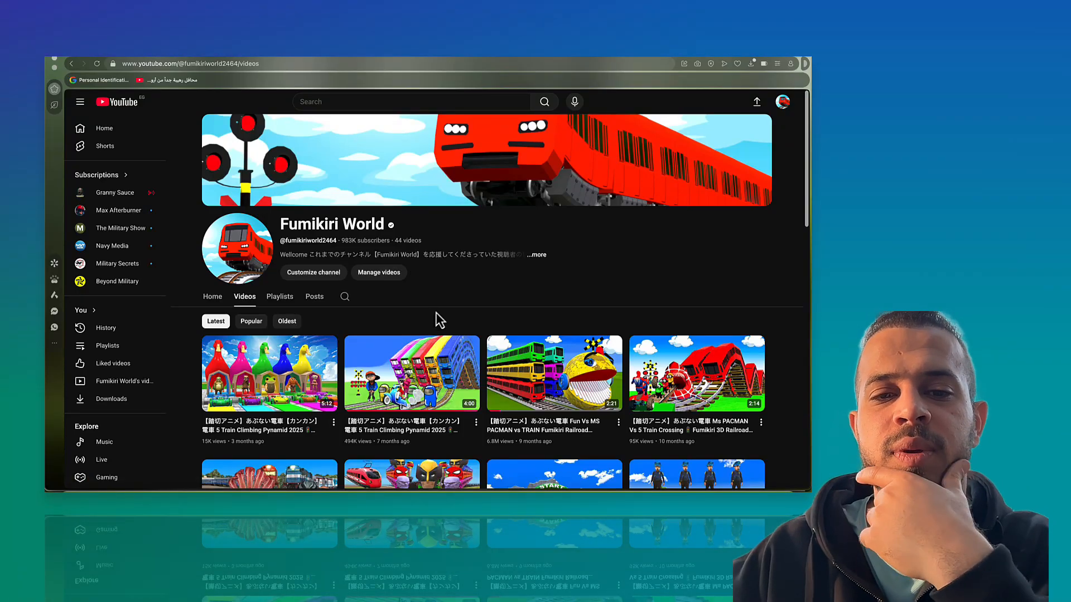
# Play the 5 Train Climbing Pyramid video, then return to the channel's video list
pyautogui.scroll(-3)
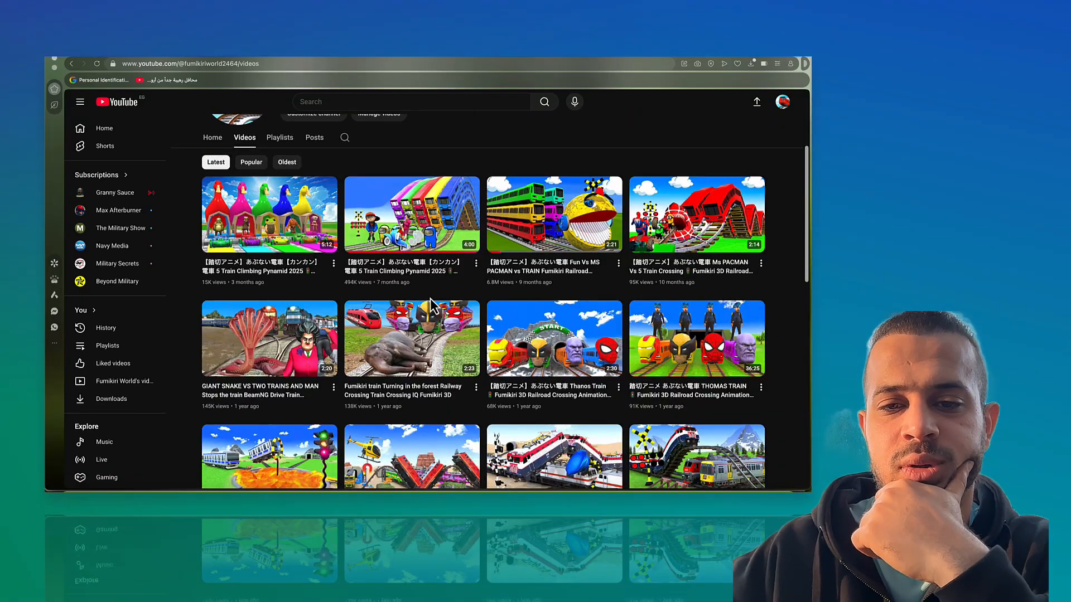
pyautogui.scroll(-3)
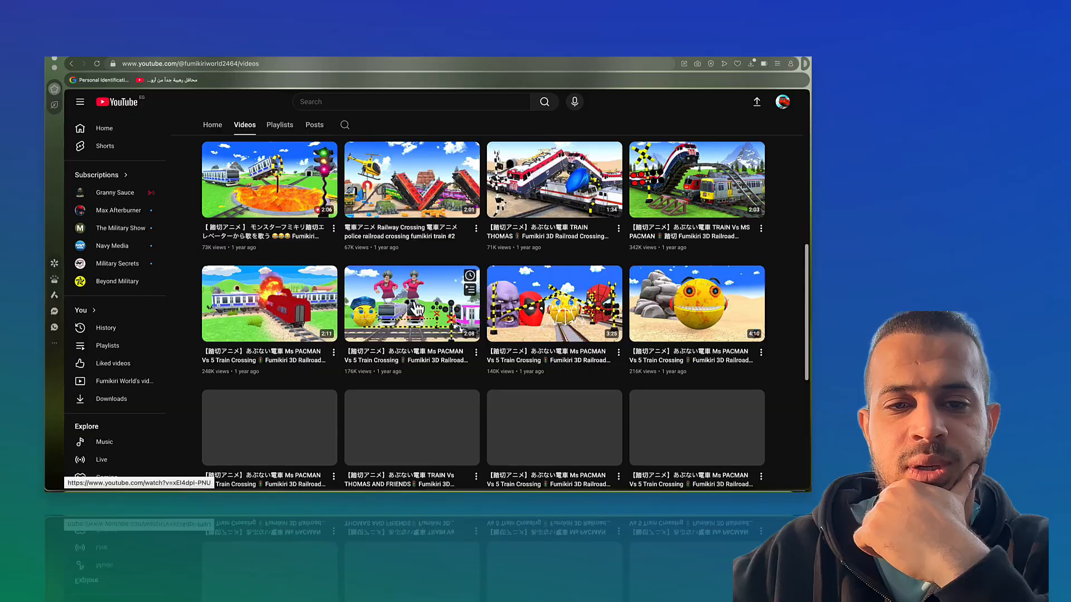
pyautogui.scroll(3)
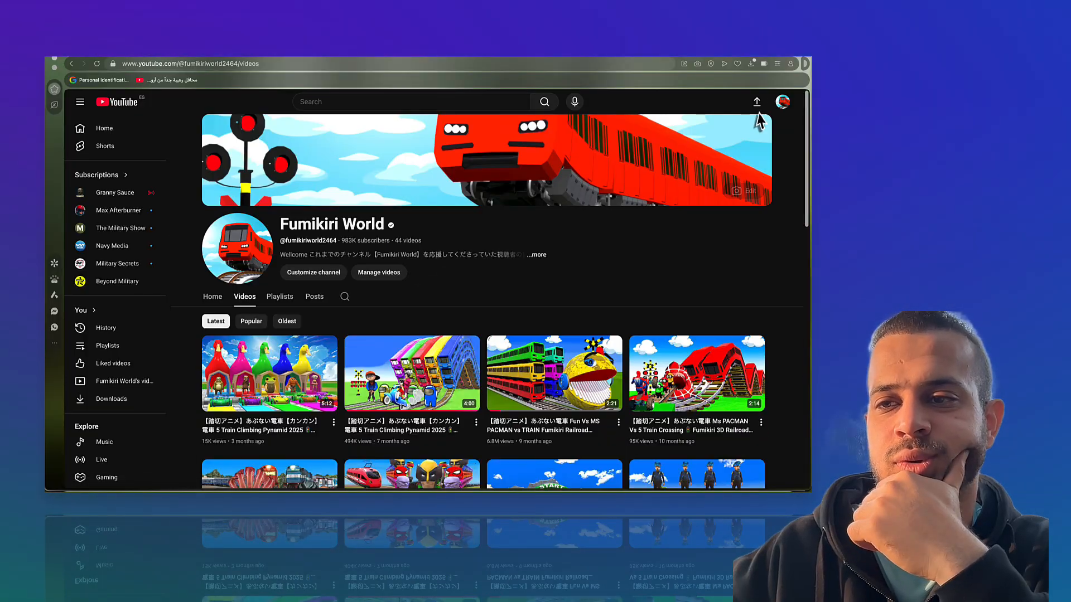
pyautogui.moveTo(447, 294)
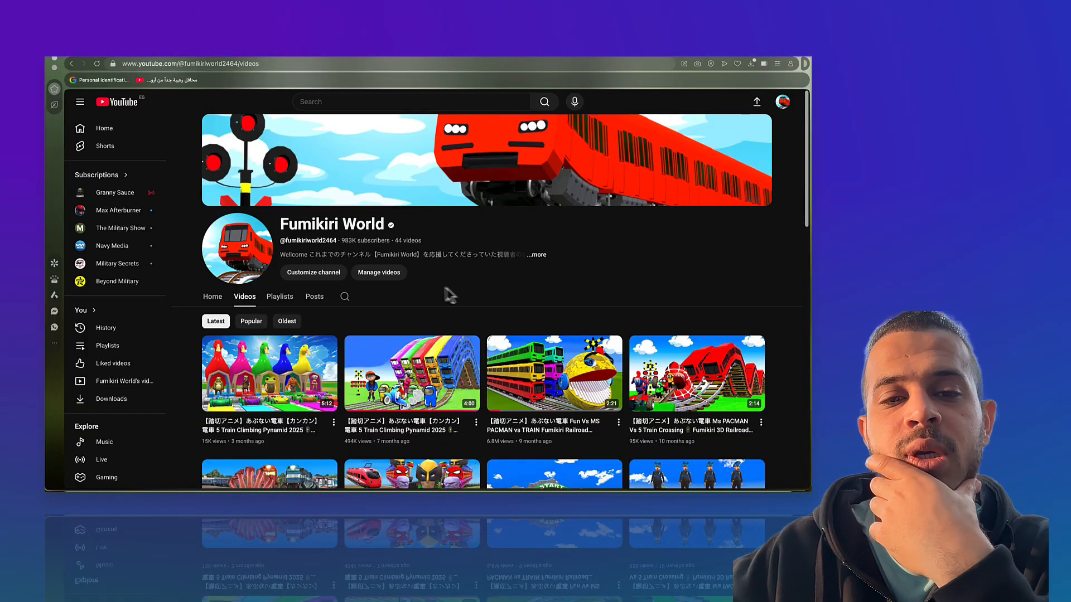
pyautogui.scroll(-3)
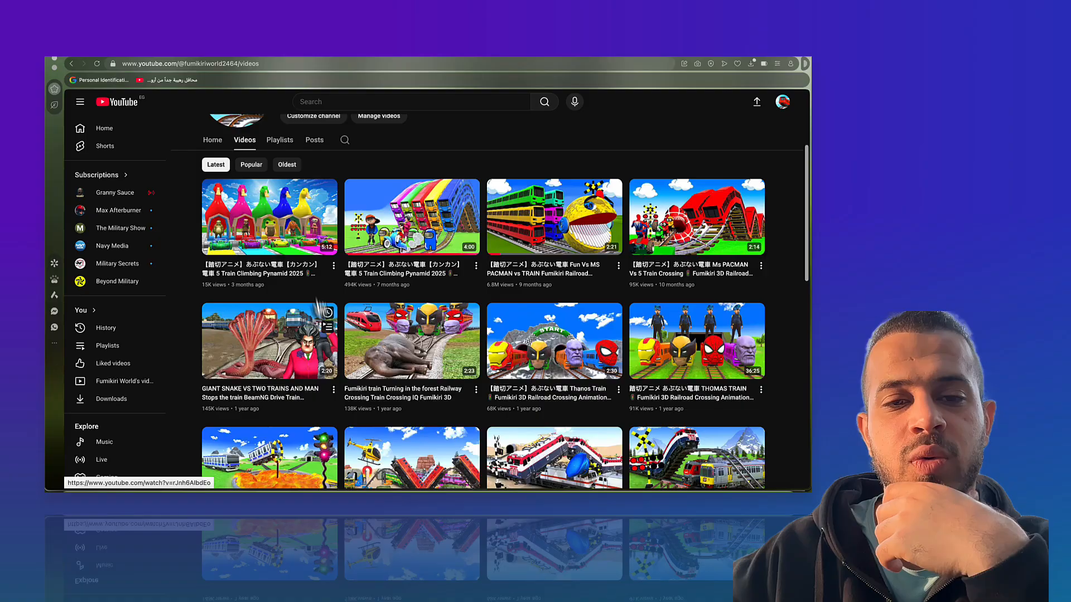
pyautogui.moveTo(412, 216)
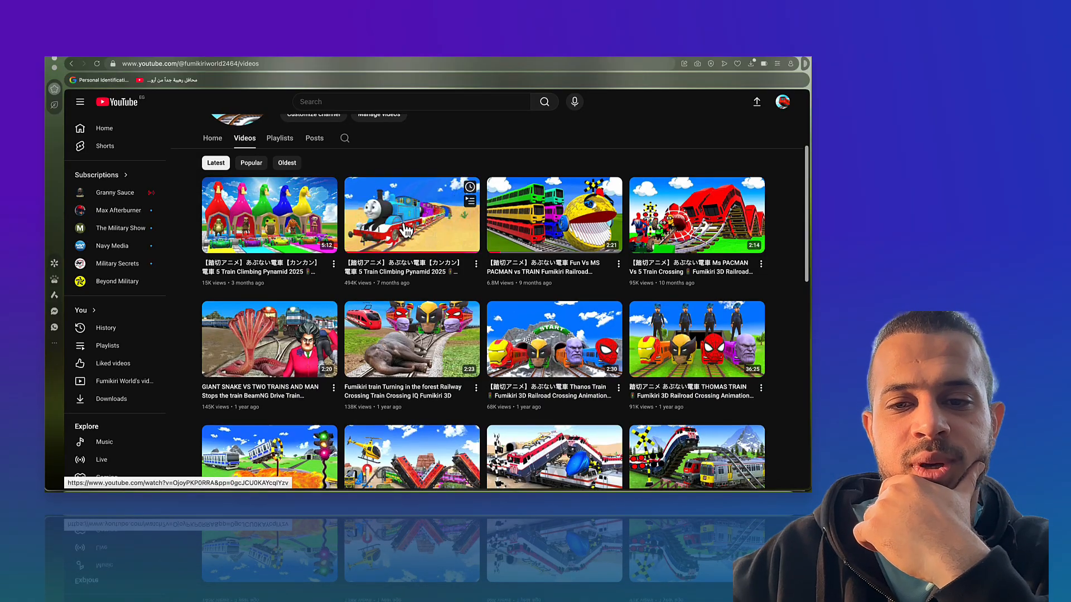
pyautogui.click(411, 214)
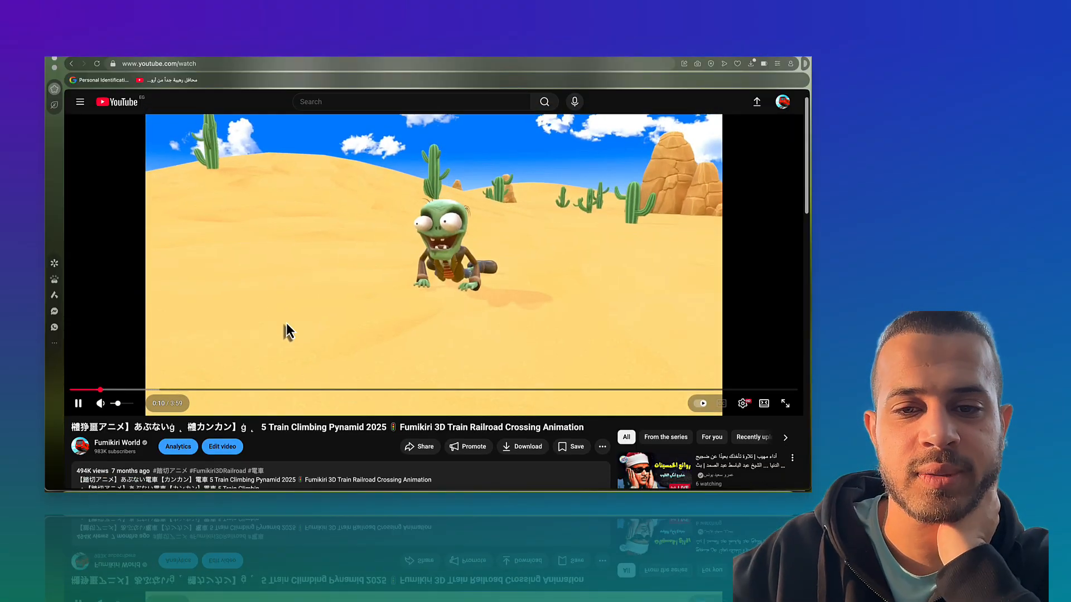
pyautogui.click(80, 446)
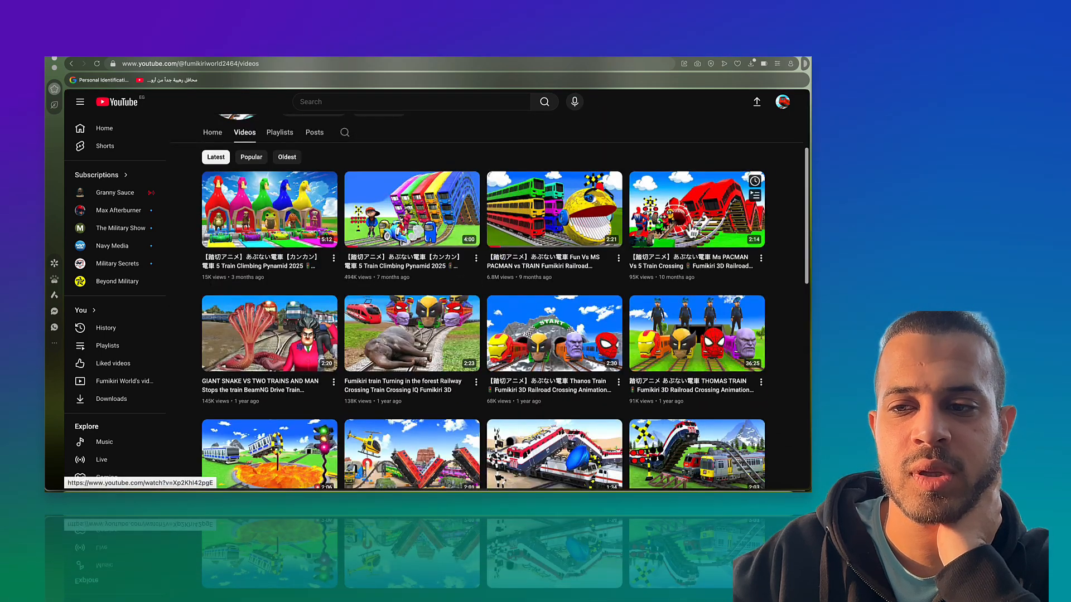
# Play the Ms PACMAN Vs 5 Train Crossing video, pausing and resuming it
pyautogui.click(697, 210)
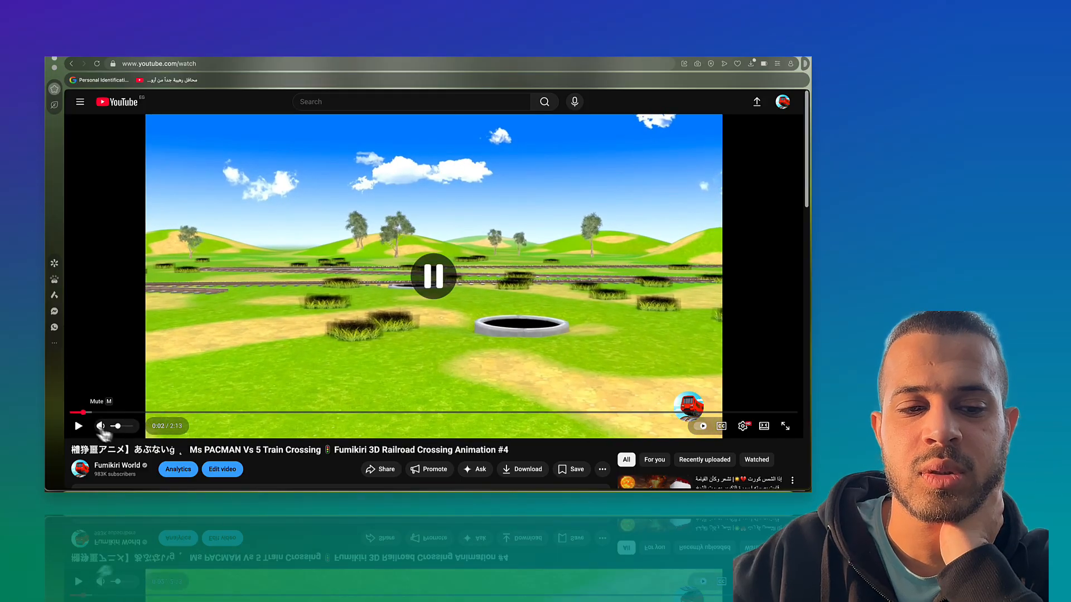
pyautogui.click(433, 277)
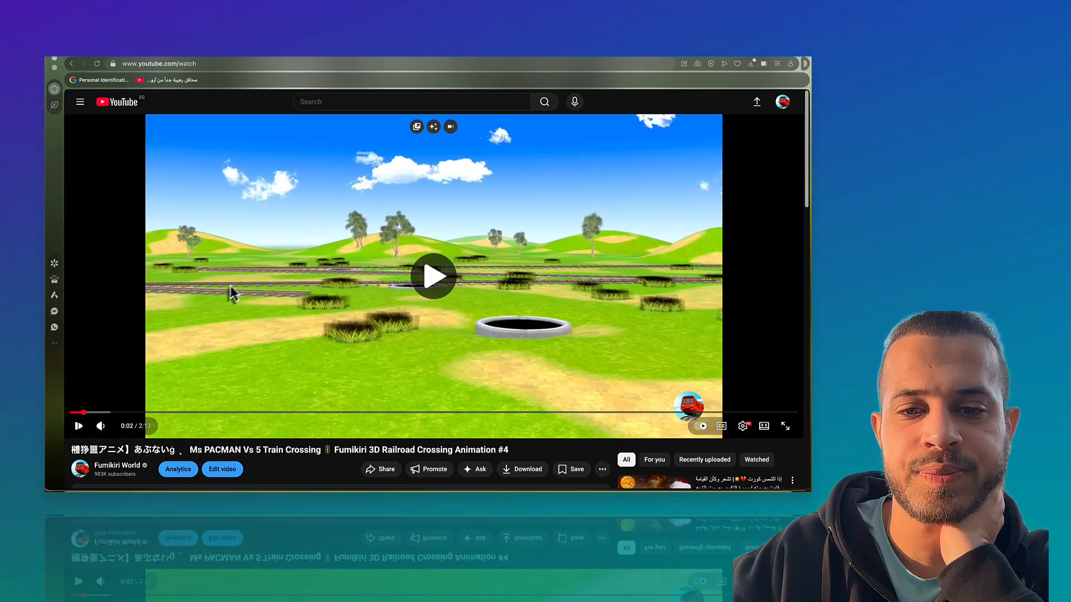
pyautogui.click(432, 277)
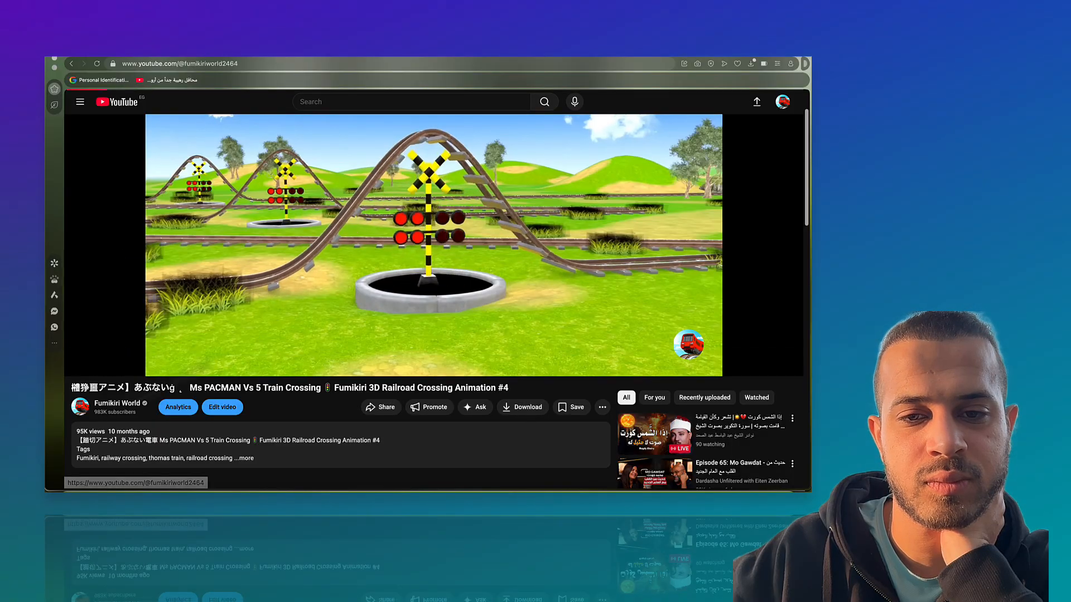
pyautogui.click(116, 402)
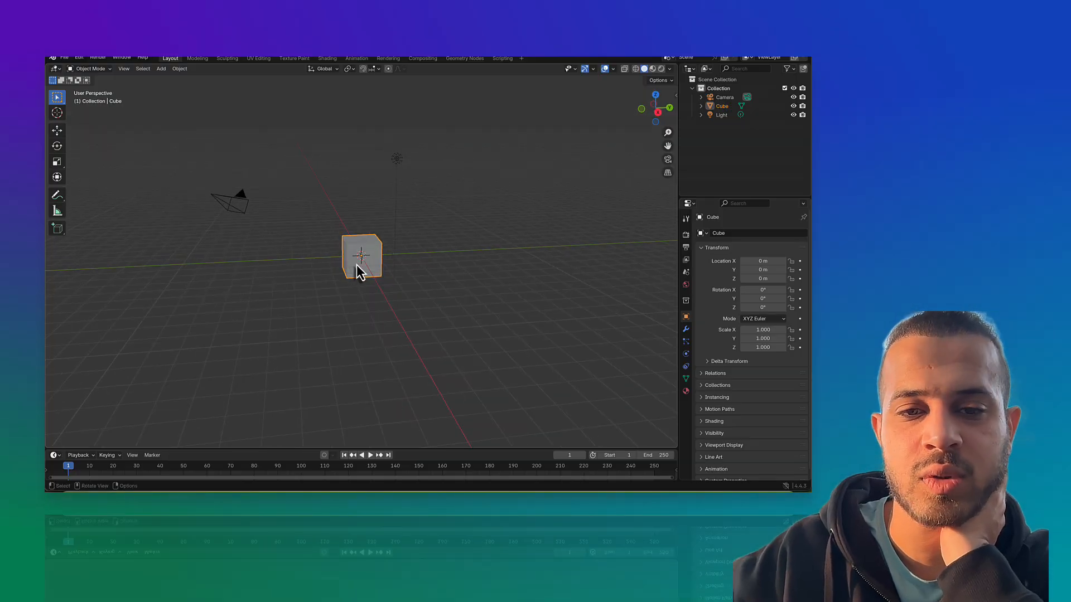
# Move the cube slightly off the origin and keyframe its transform at frame 1
pyautogui.press('g')
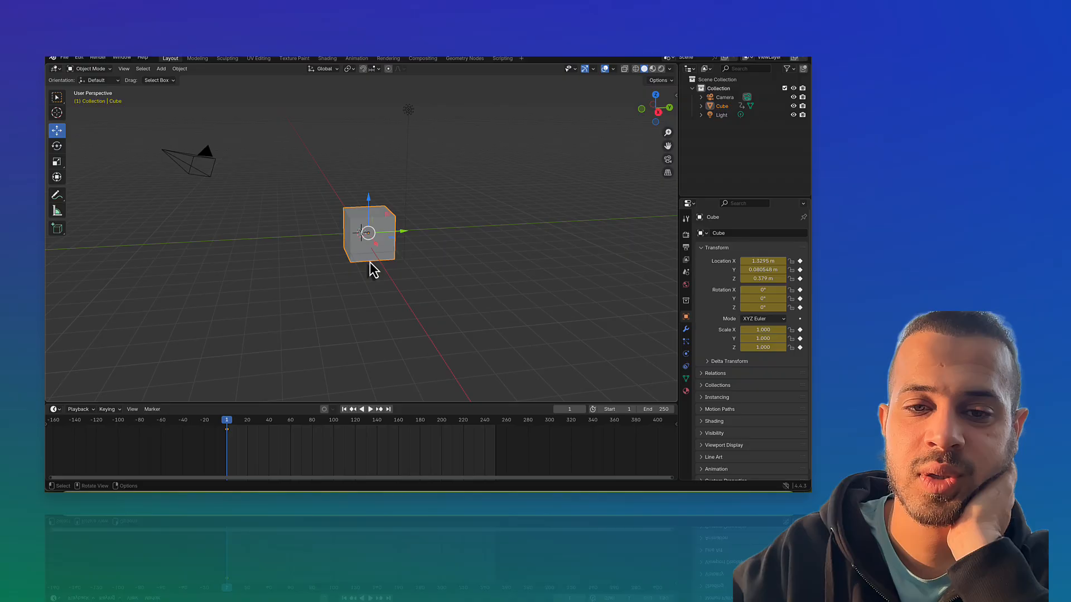
pyautogui.moveTo(309, 418)
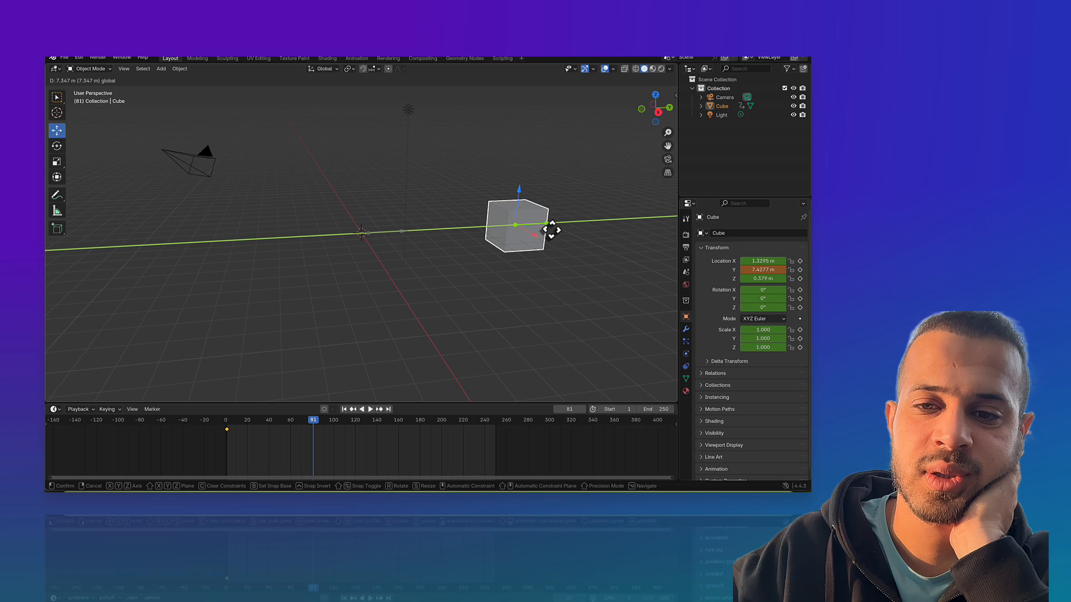
# Keyframe the cube's shifted Y positions at frames 81, 141 and 219
pyautogui.click(515, 225)
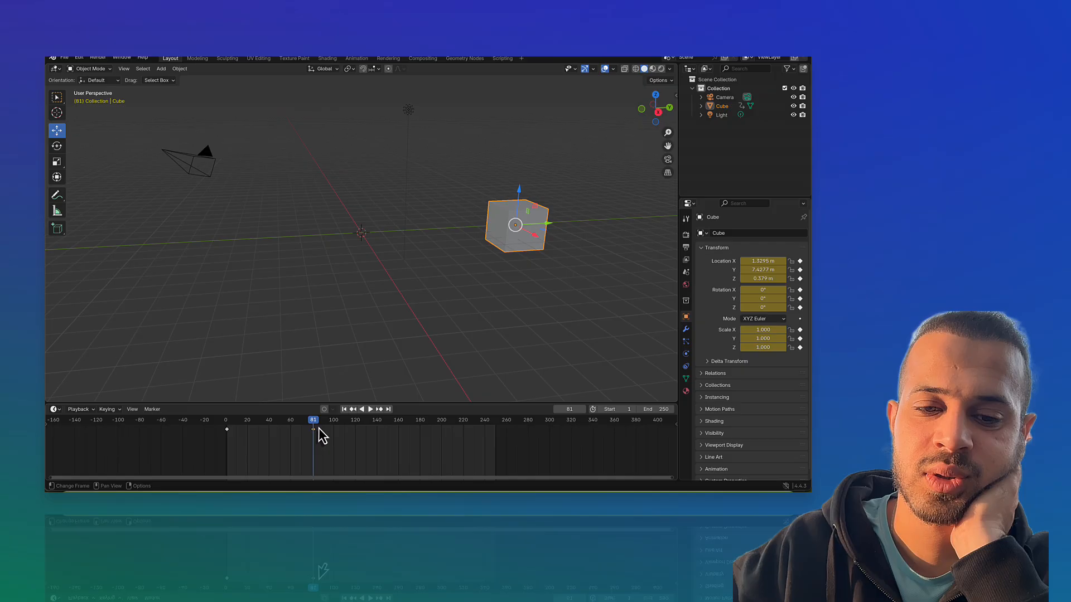
pyautogui.moveTo(553, 232)
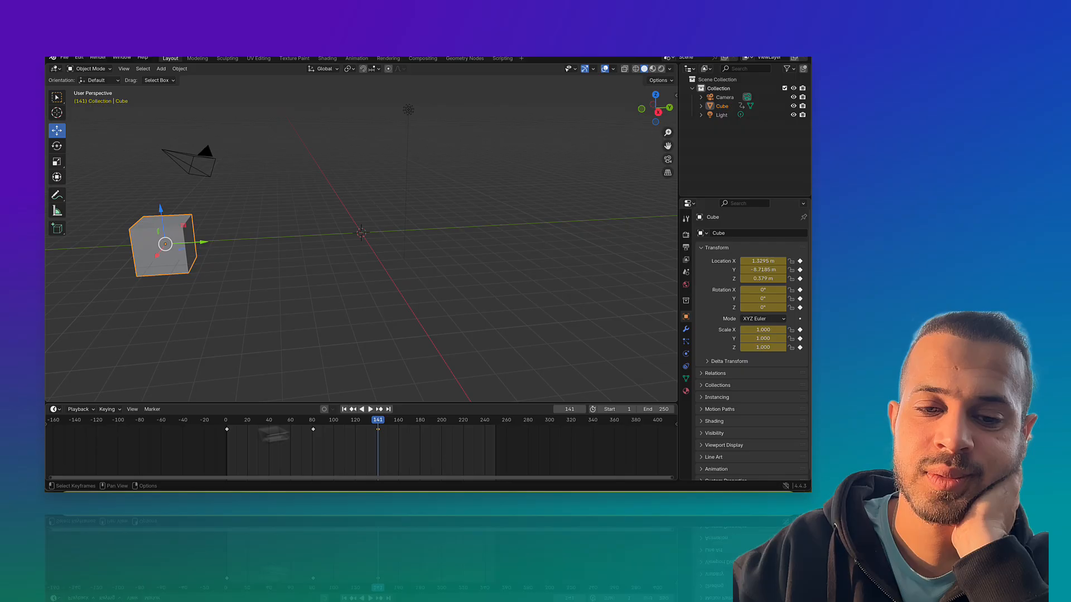
pyautogui.click(360, 419)
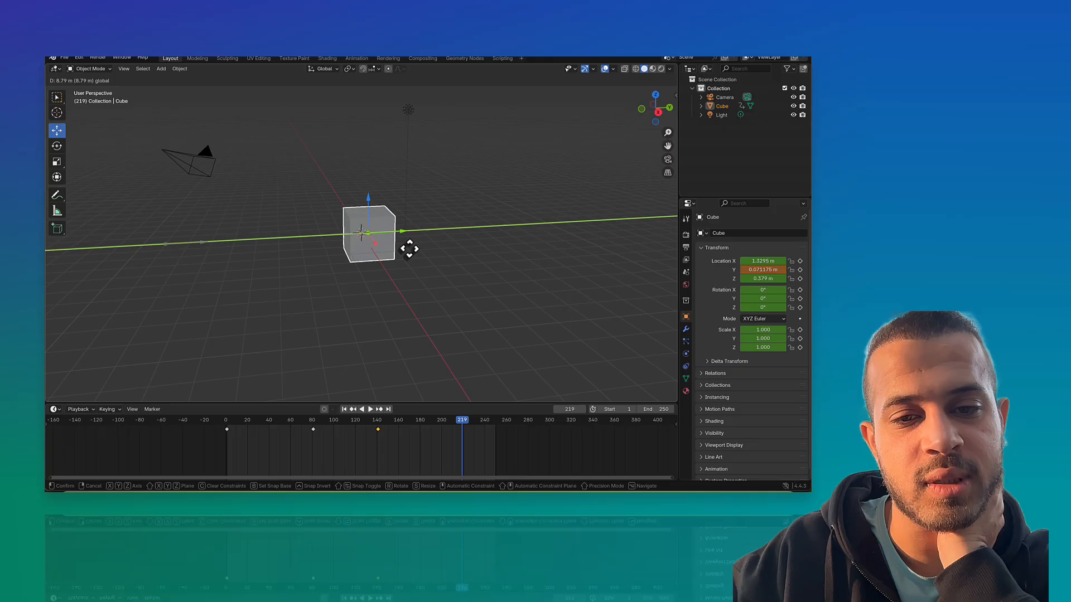
pyautogui.click(373, 246)
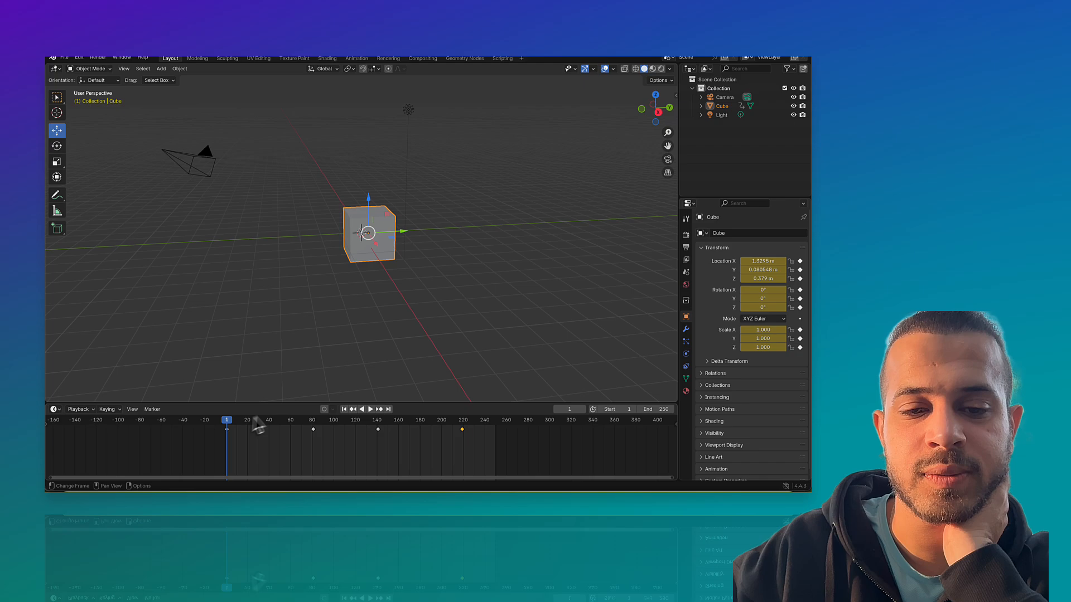
pyautogui.click(366, 410)
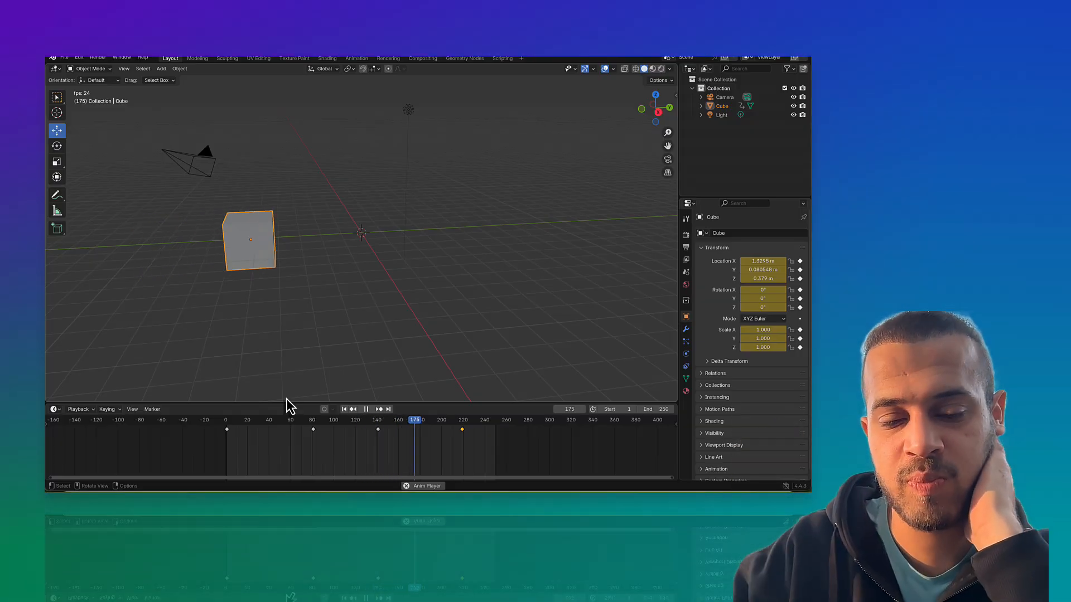
pyautogui.click(366, 409)
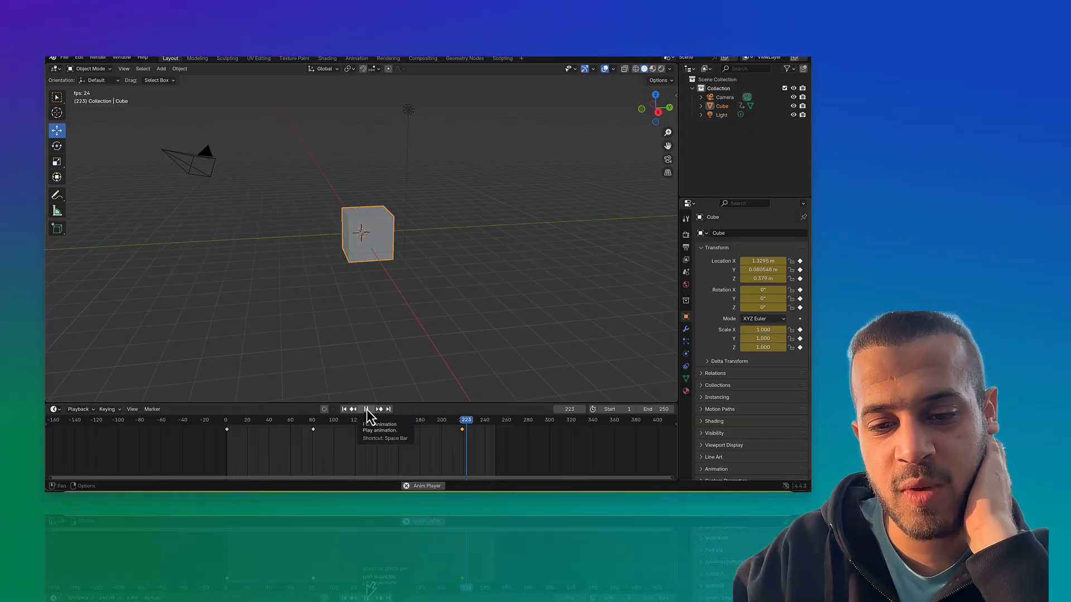
pyautogui.click(366, 409)
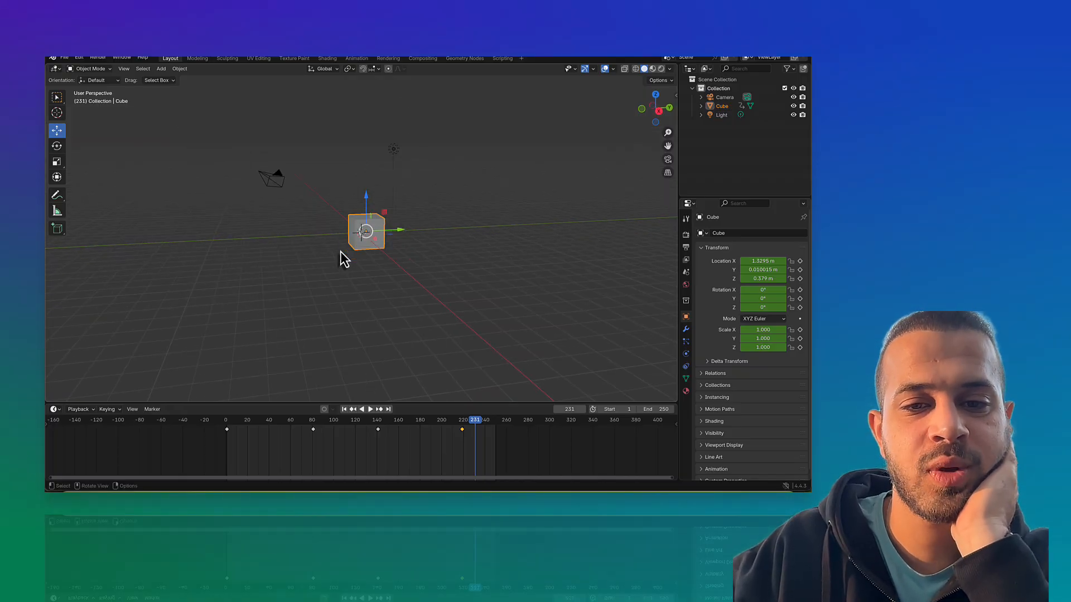
pyautogui.click(724, 98)
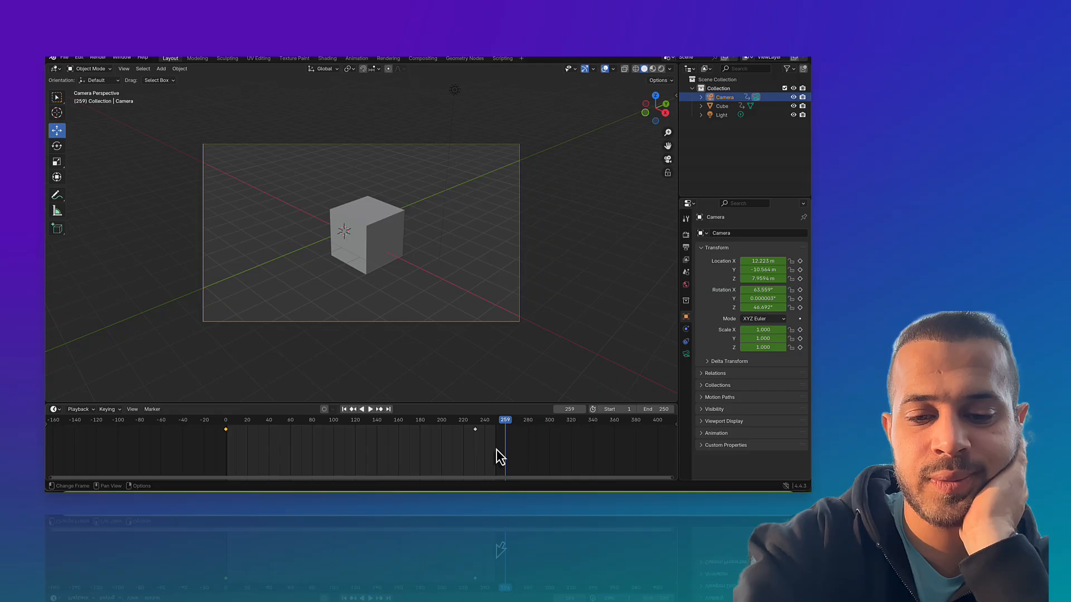
pyautogui.moveTo(220, 430)
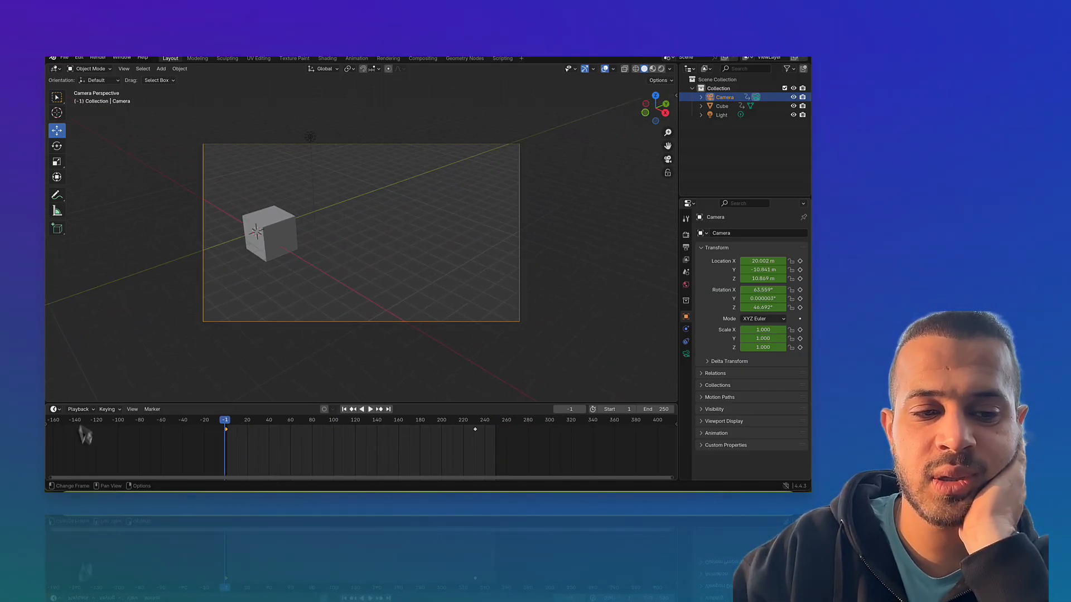
# Play back the camera animation from the start, stop it and return to frame 1
pyautogui.click(53, 410)
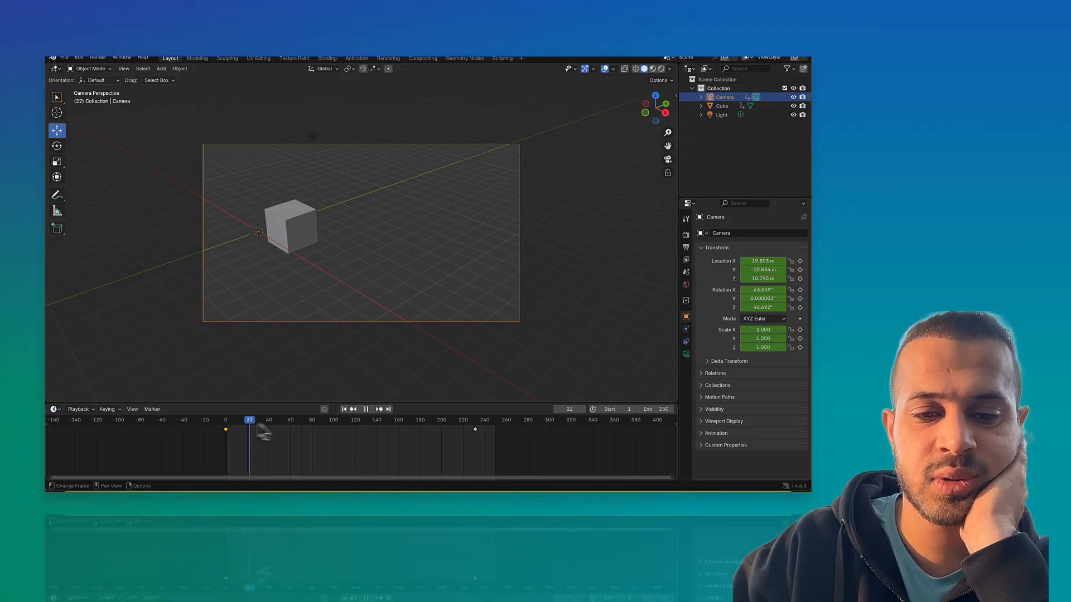
pyautogui.click(221, 419)
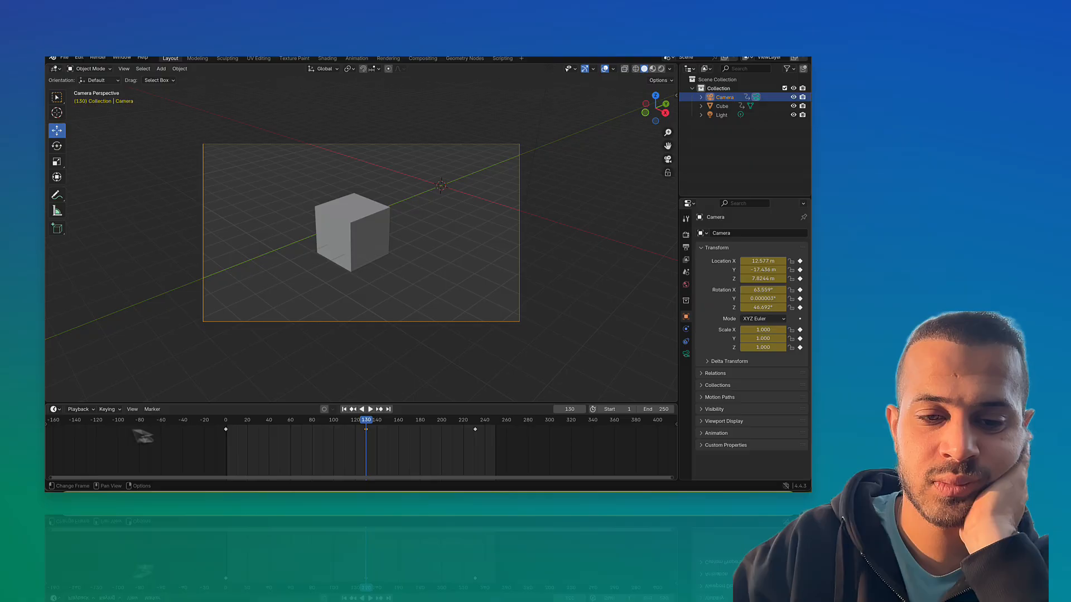
pyautogui.click(228, 420)
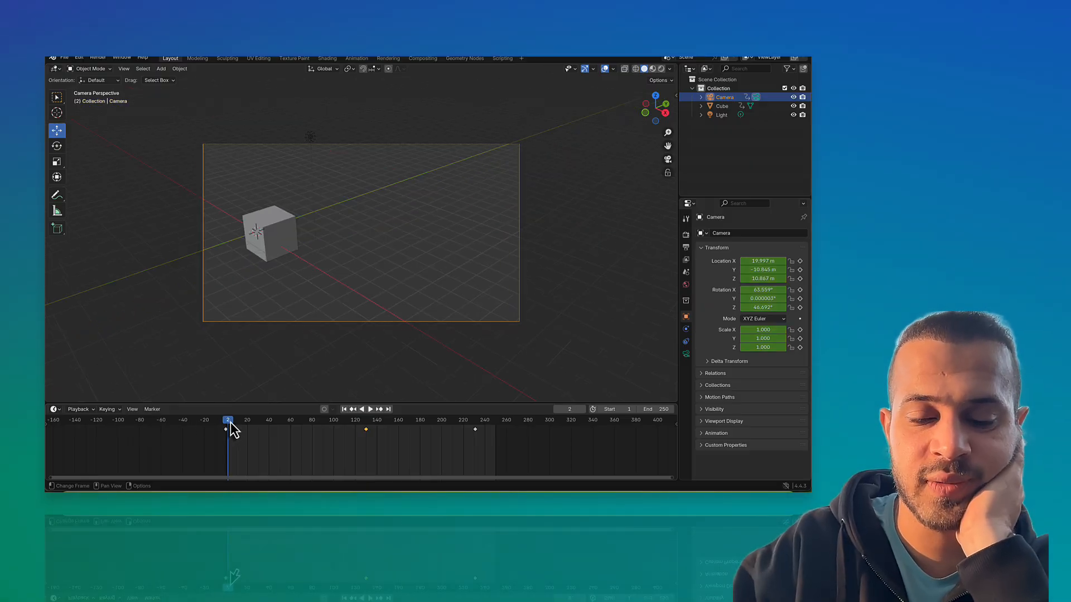
pyautogui.click(370, 409)
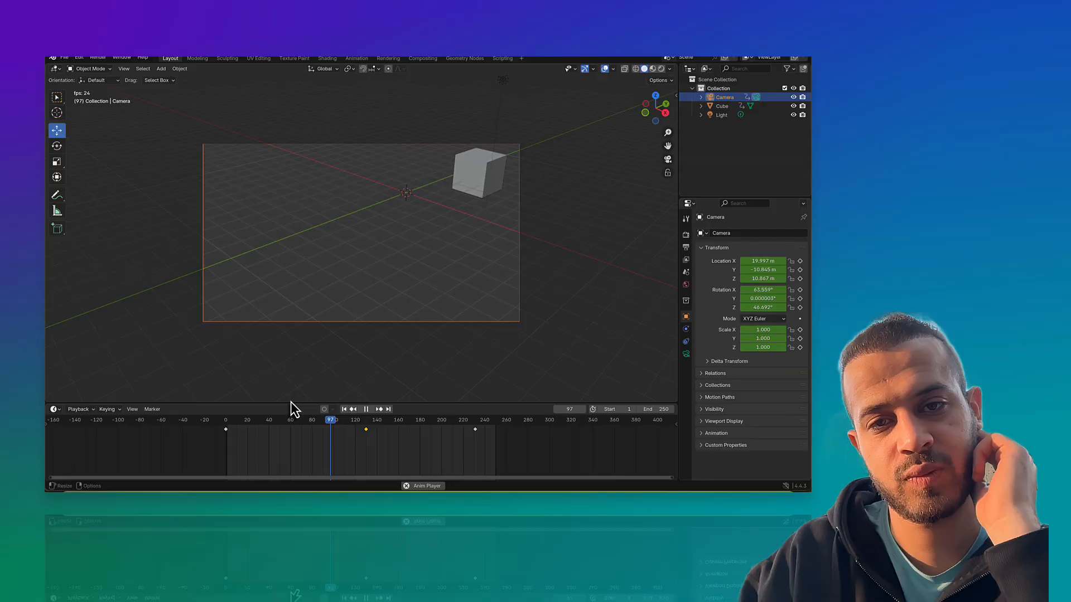
pyautogui.click(366, 409)
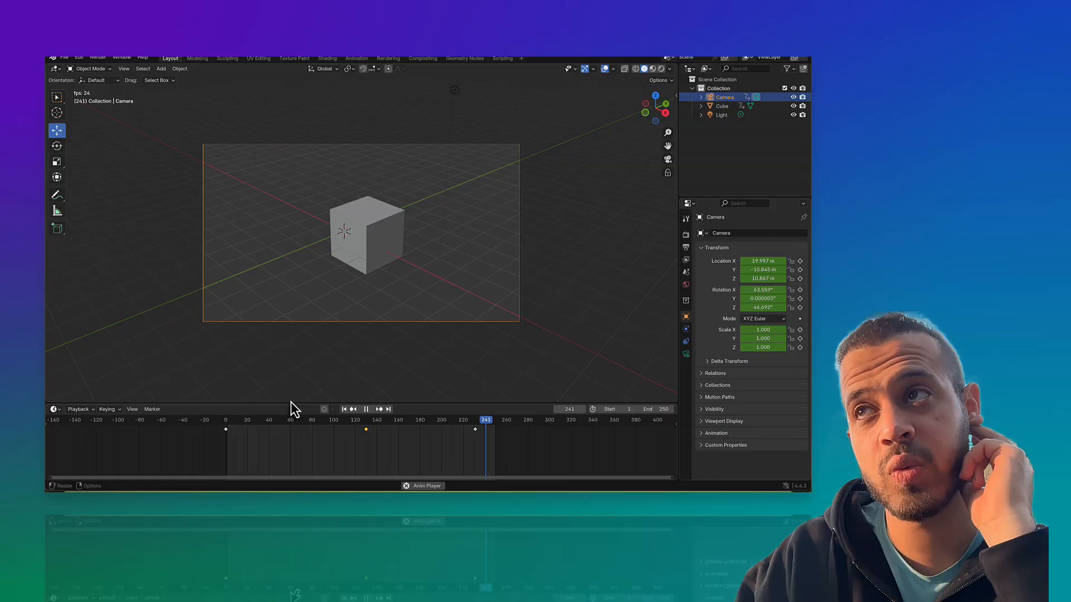
pyautogui.click(268, 419)
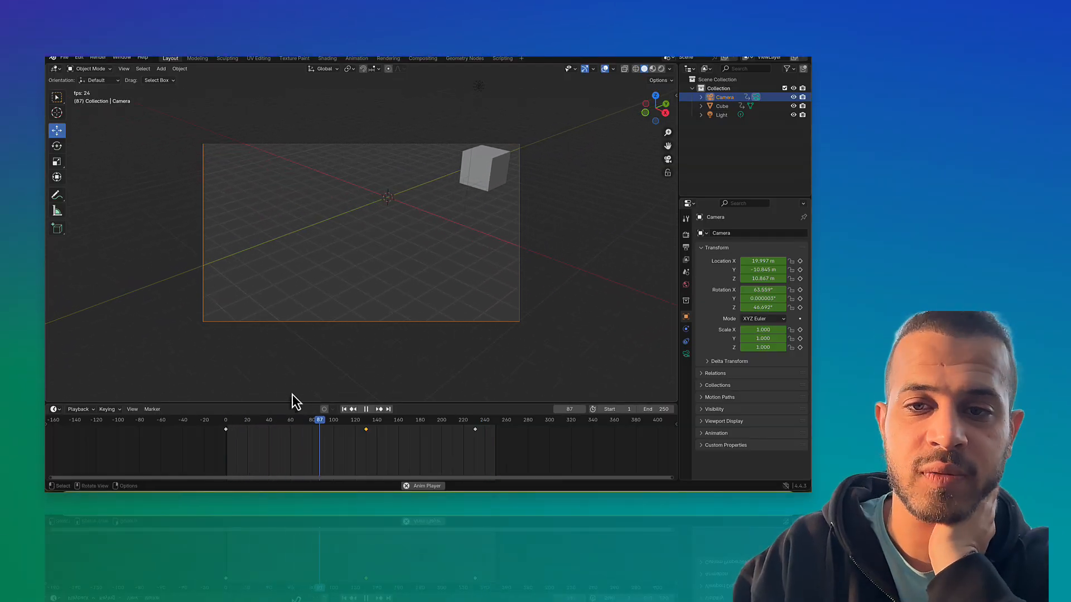
pyautogui.click(366, 409)
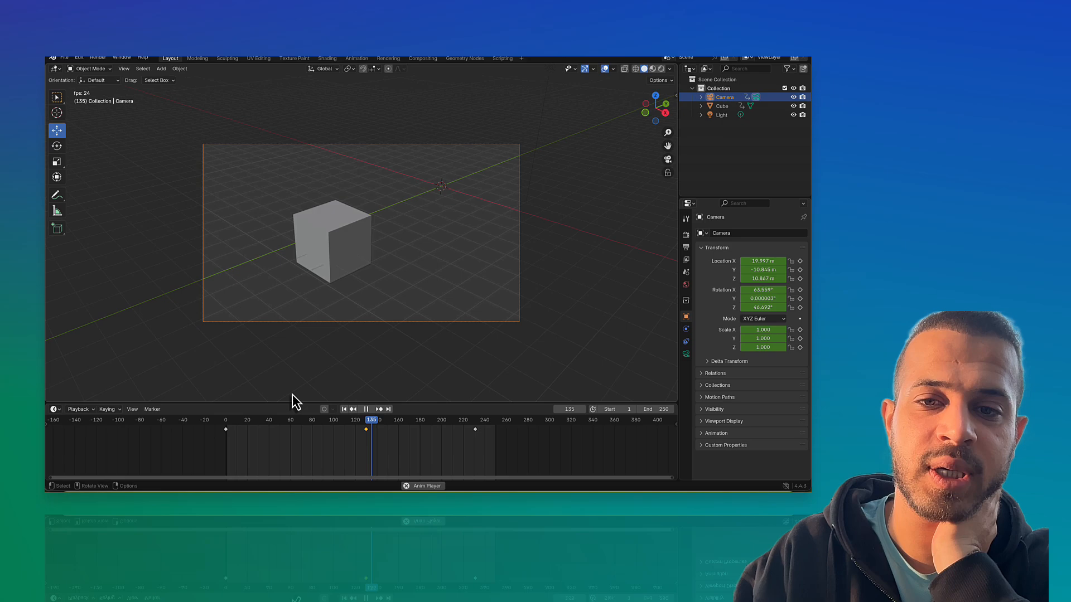
pyautogui.click(422, 419)
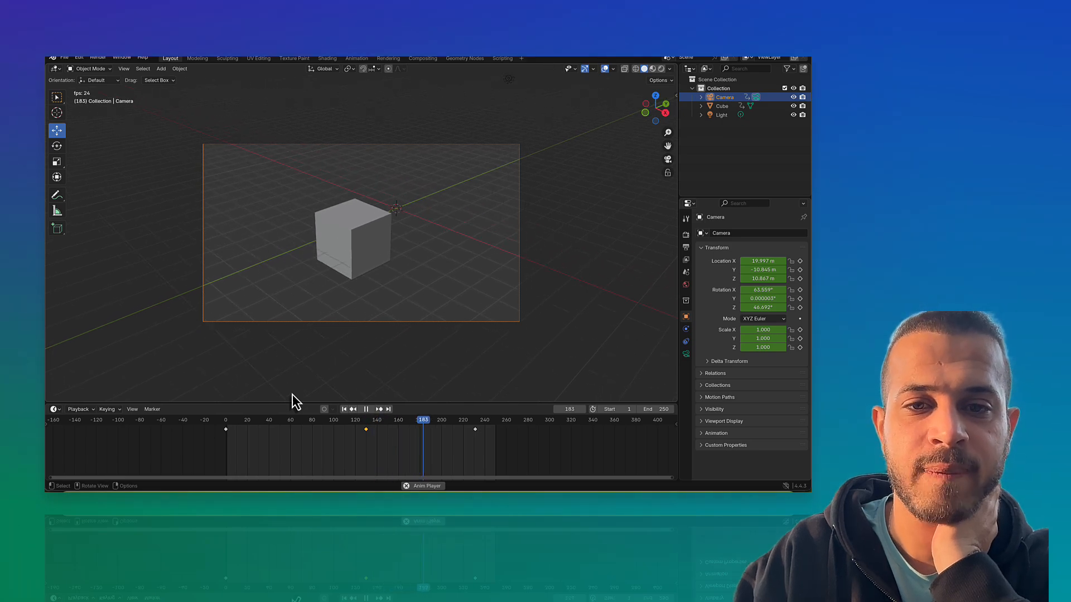